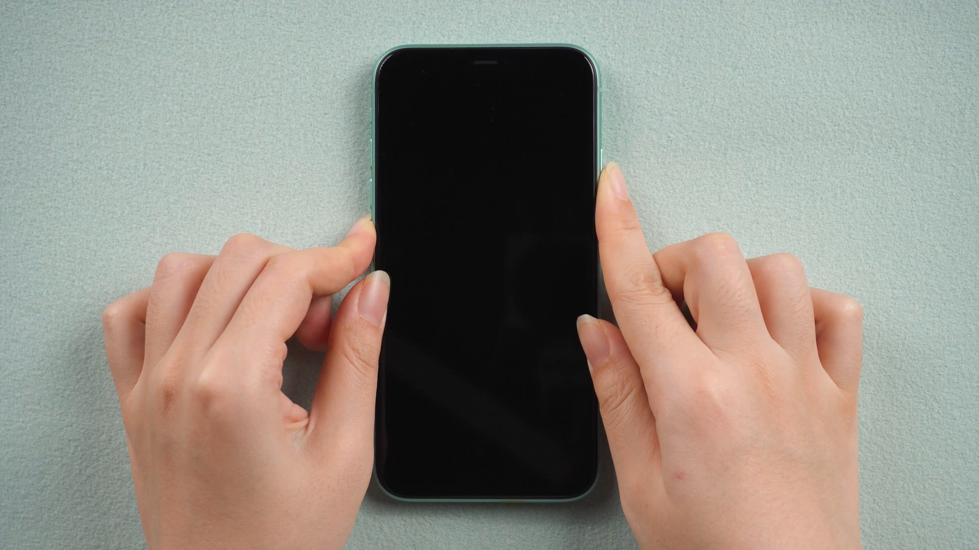
Choose Update instead of Restore, confirm updating to iOS 15.6.1, and accept the update notes.
left_click(610, 187)
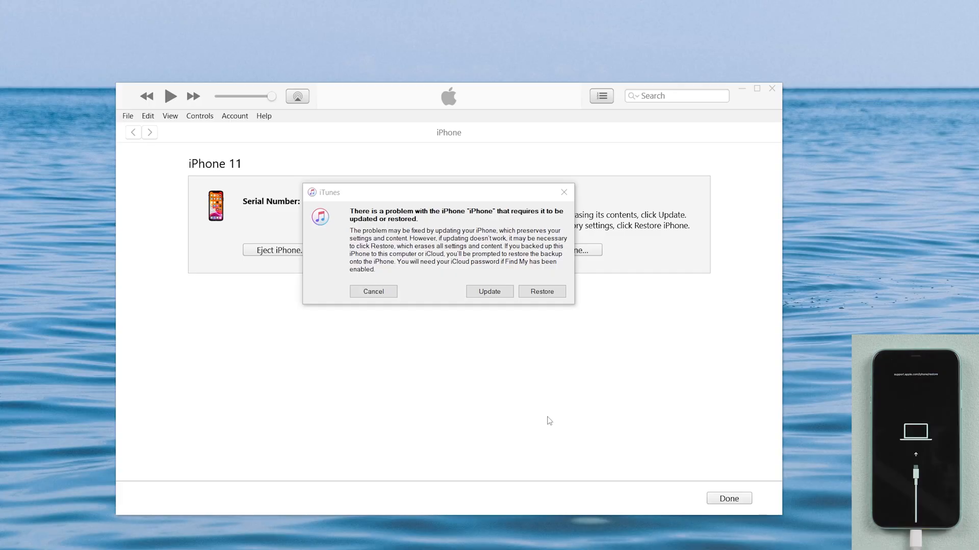
mouse_move(542, 420)
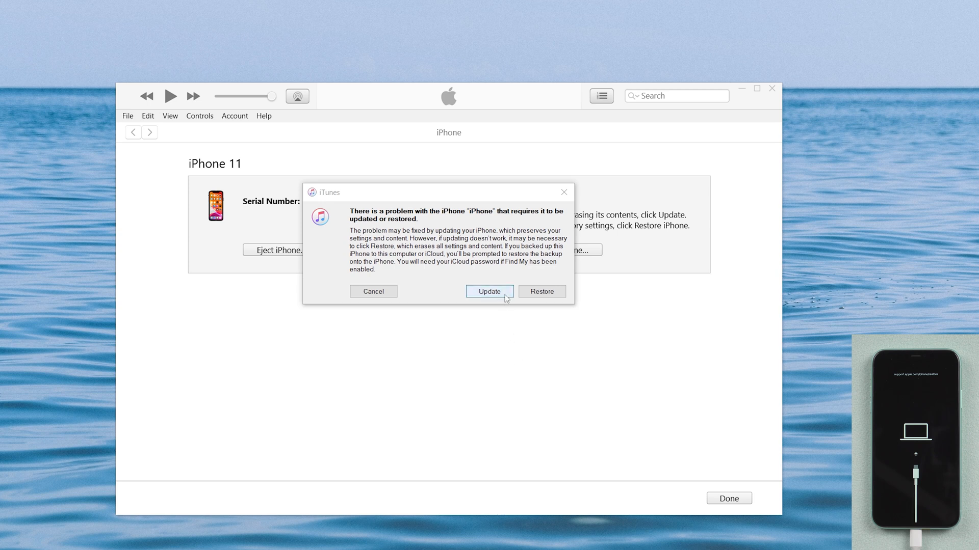
left_click(490, 291)
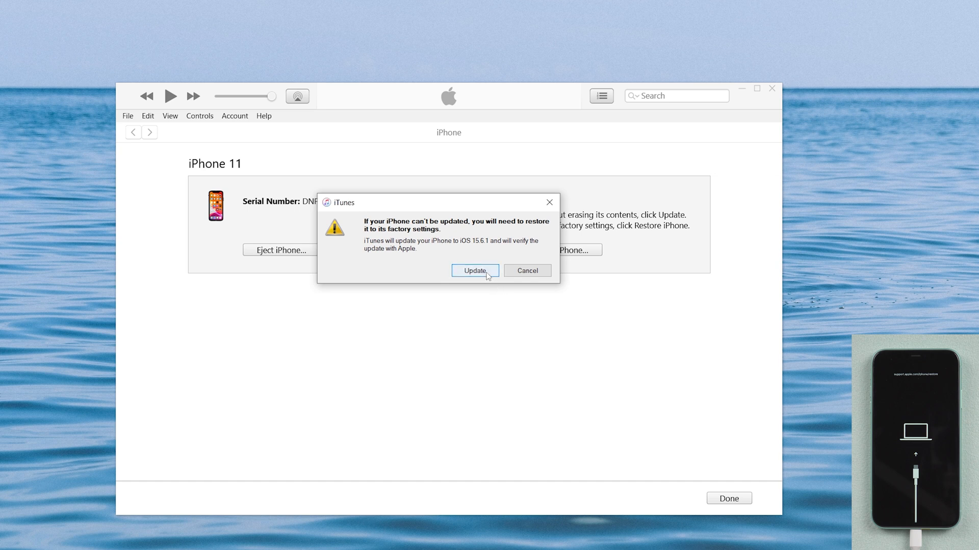
left_click(475, 270)
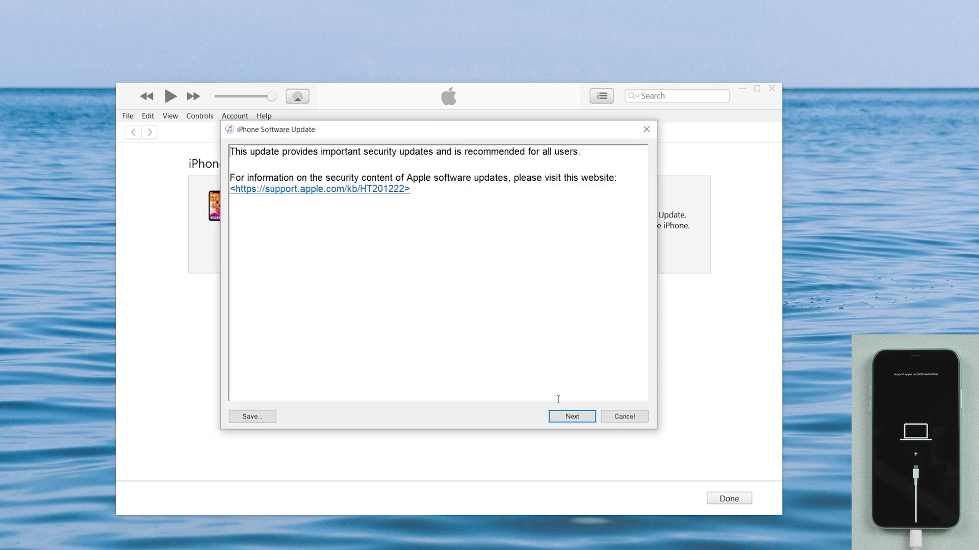
left_click(571, 416)
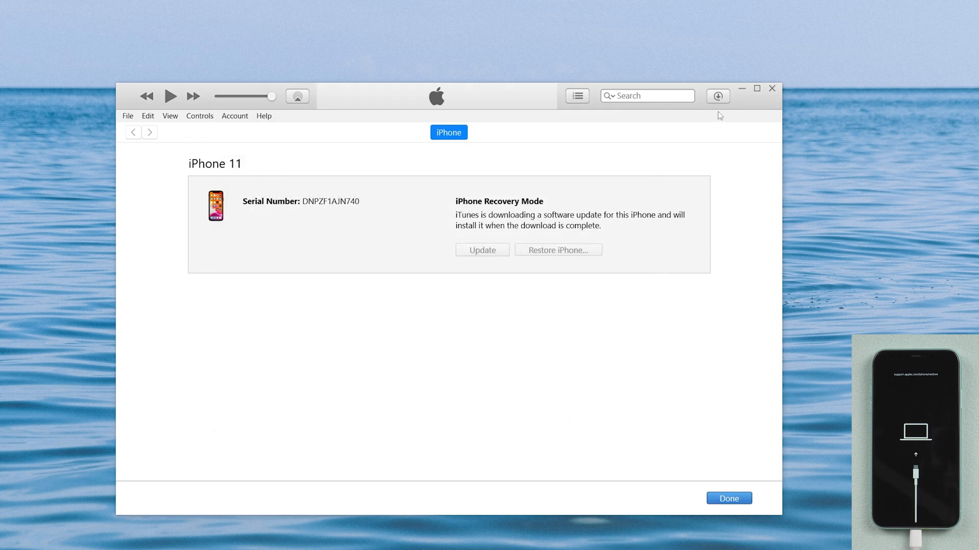
left_click(482, 250)
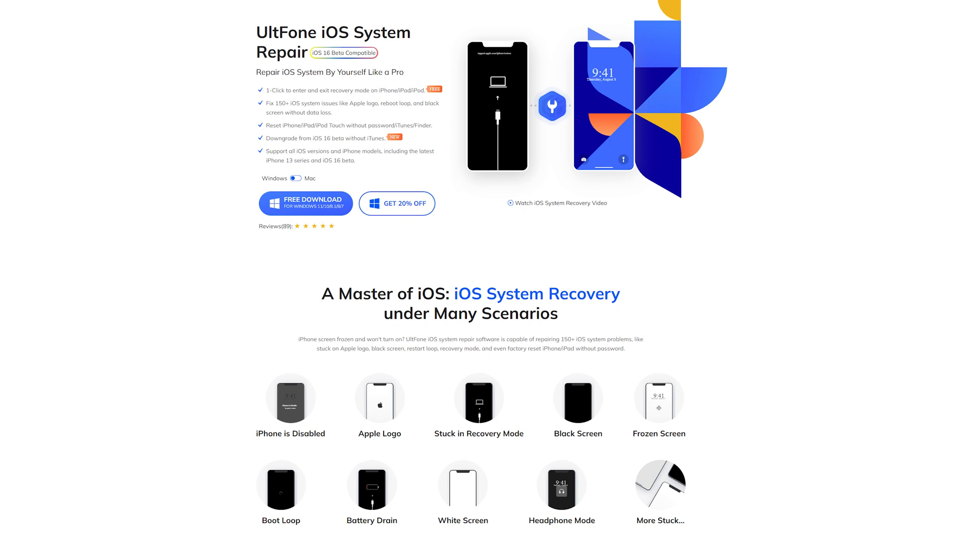
scroll("down", 3)
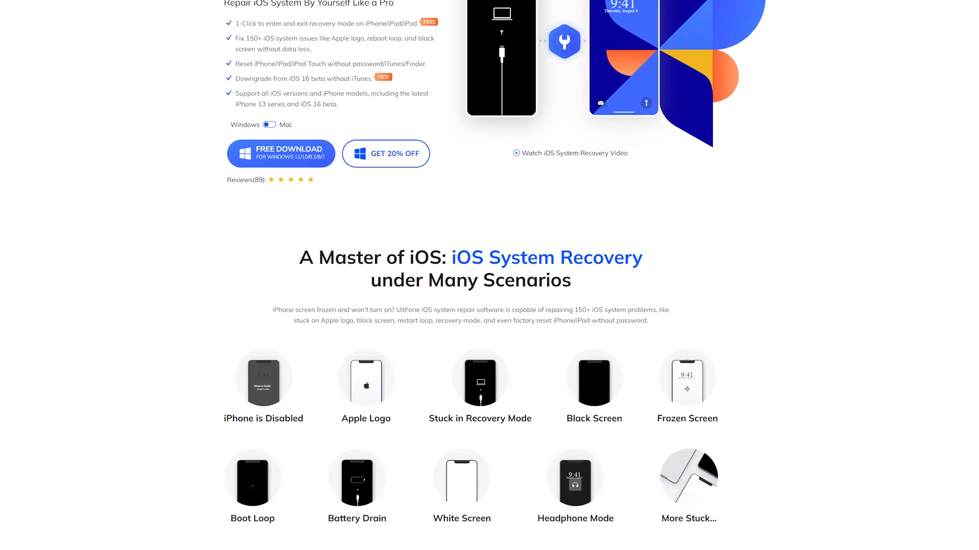
scroll("down", 3)
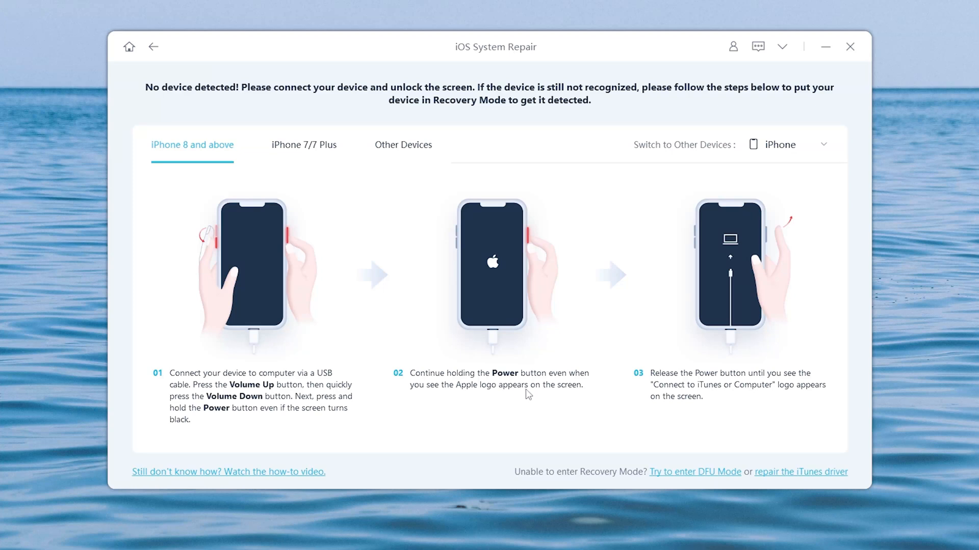
mouse_move(915, 485)
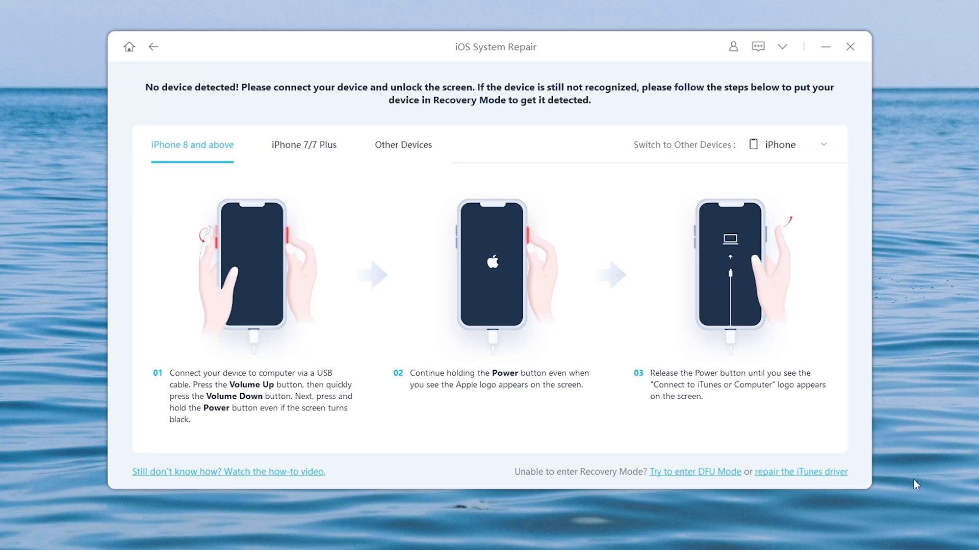
View the 'iPhone 8 and above' recovery mode instructions in iOS System Repair.
left_click(228, 471)
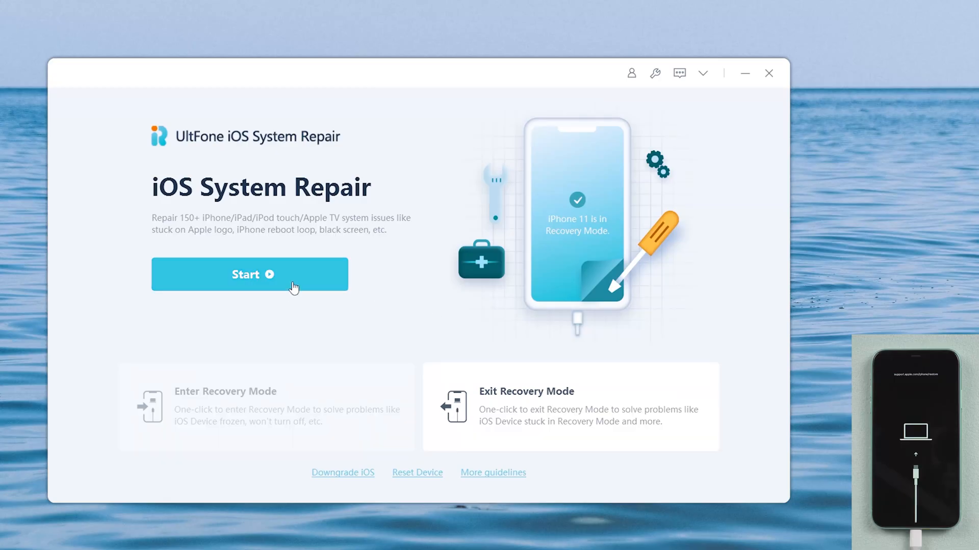
Choose Standard Repair, download the firmware 16 package, and start the standard repair.
left_click(248, 275)
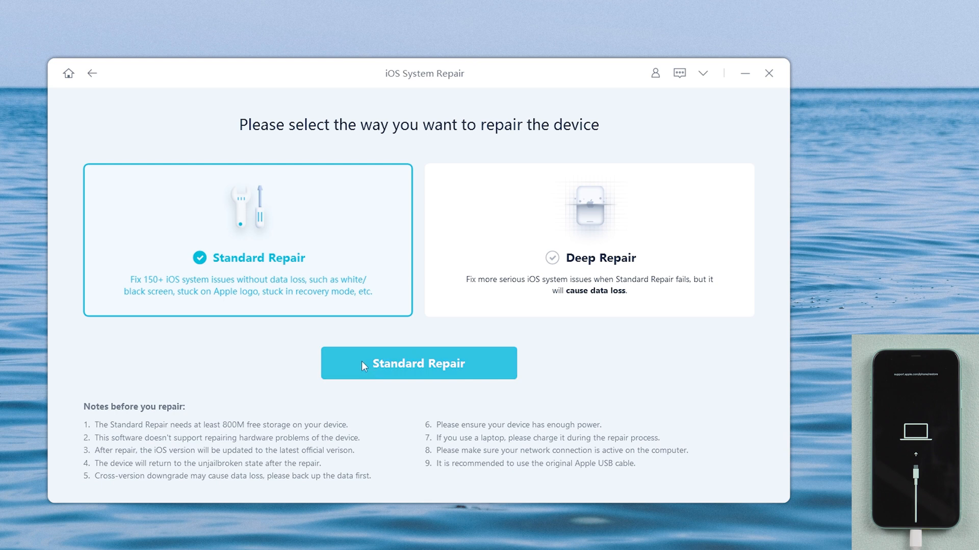
left_click(418, 363)
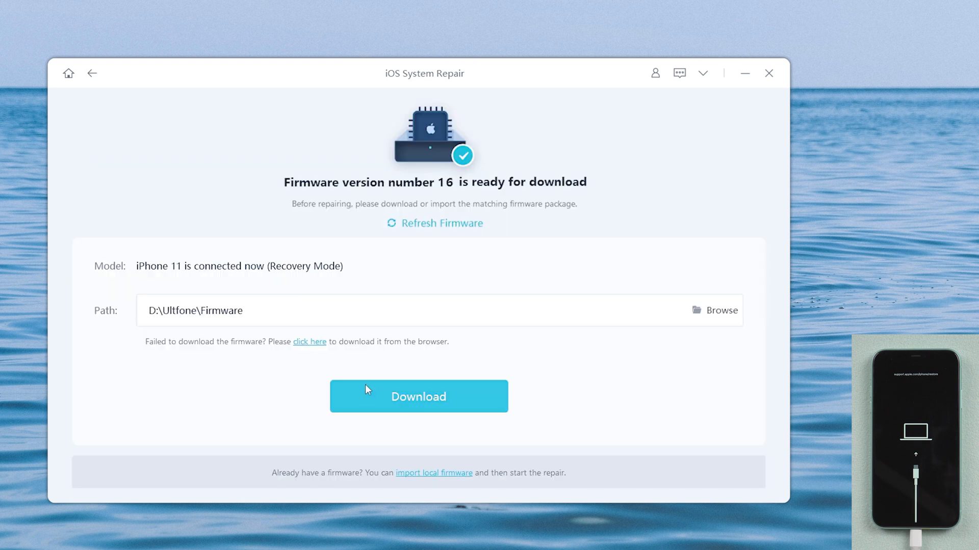
left_click(418, 396)
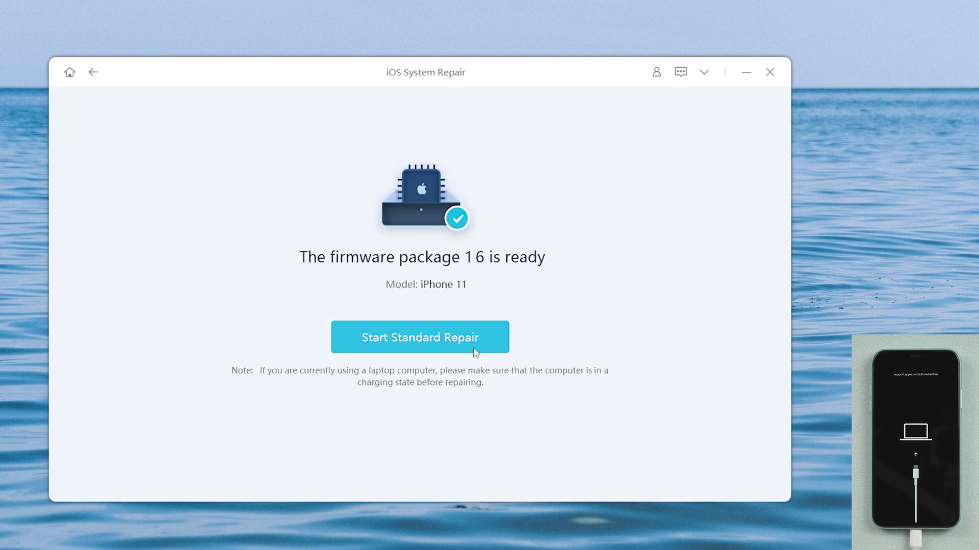
left_click(420, 337)
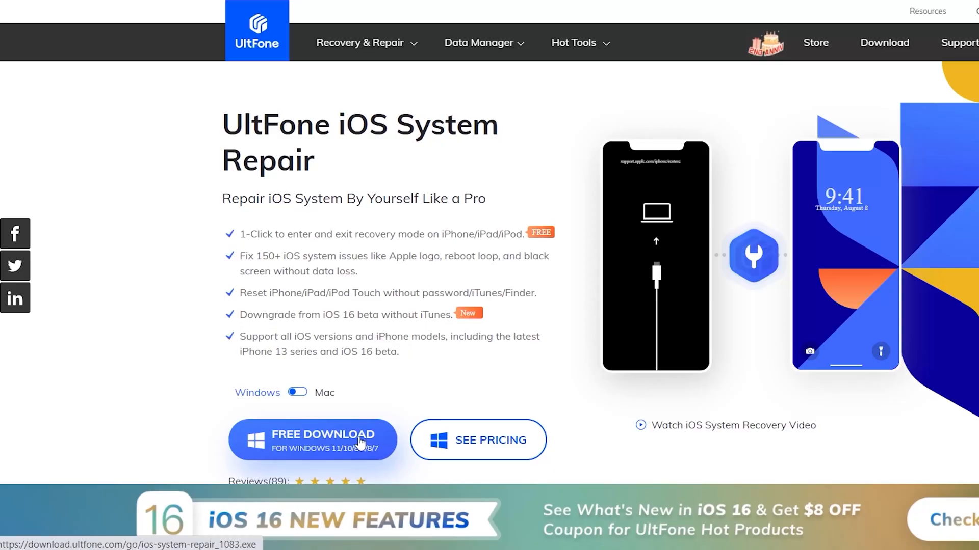
Click FREE DOWNLOAD for Windows and finish typing the ios-system-repair.html address.
left_click(312, 440)
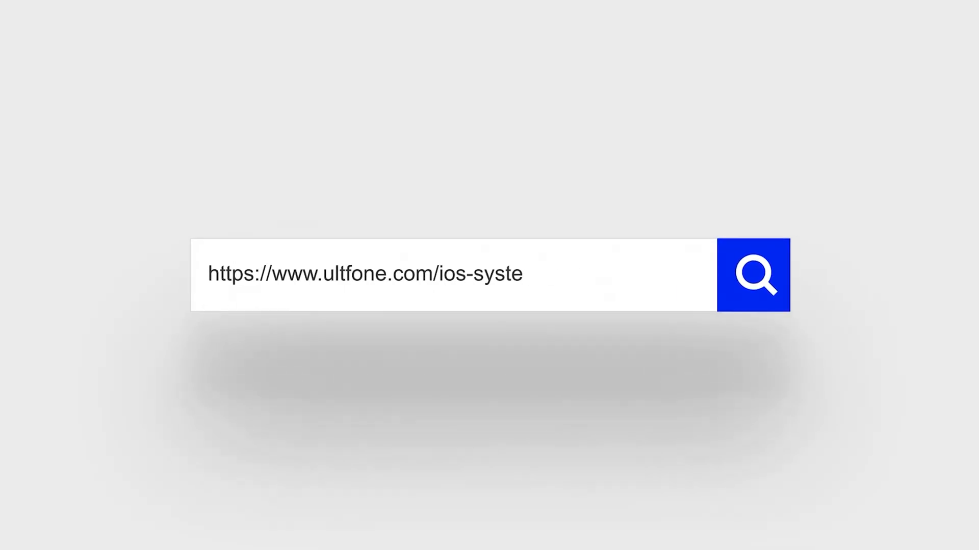
type("m-repair.html")
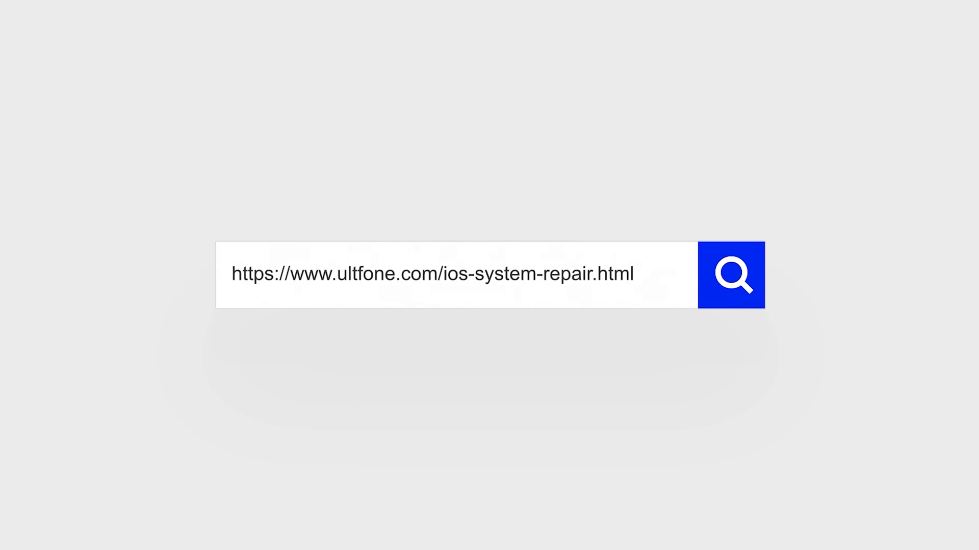